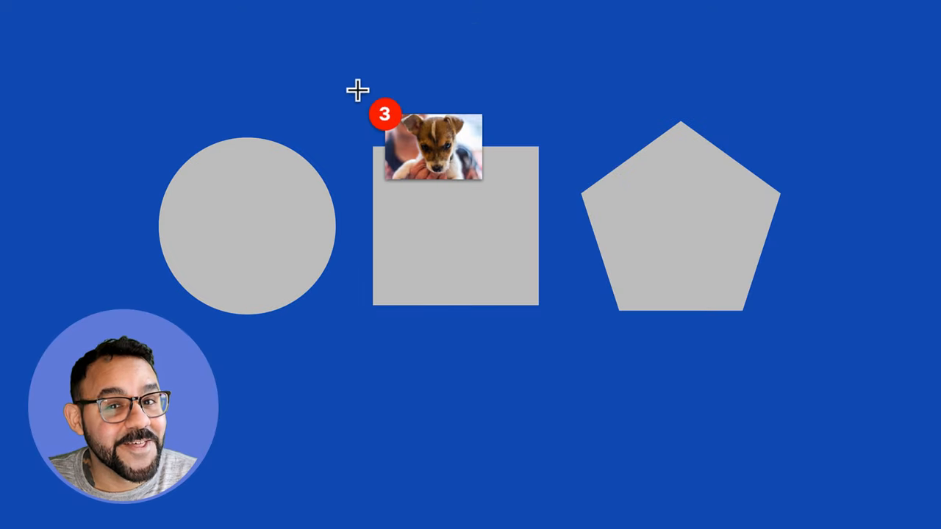
Drop dog photos onto the circle, square and pentagon in the intro demo.
left_click_drag(429, 147, 695, 297)
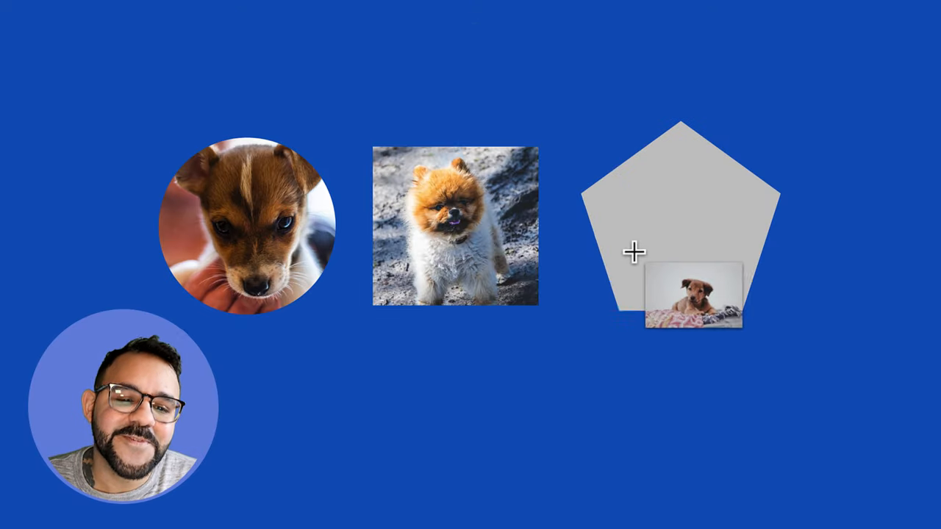
left_click_drag(695, 302, 680, 235)
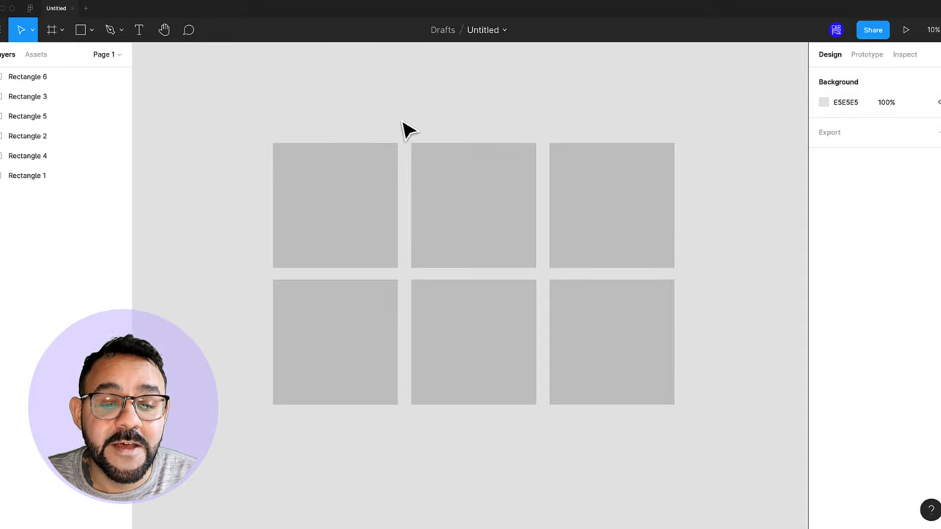
Import all six dog JPGs from Downloads with Cmd+Shift+K for placing.
key("cmd+shift+k")
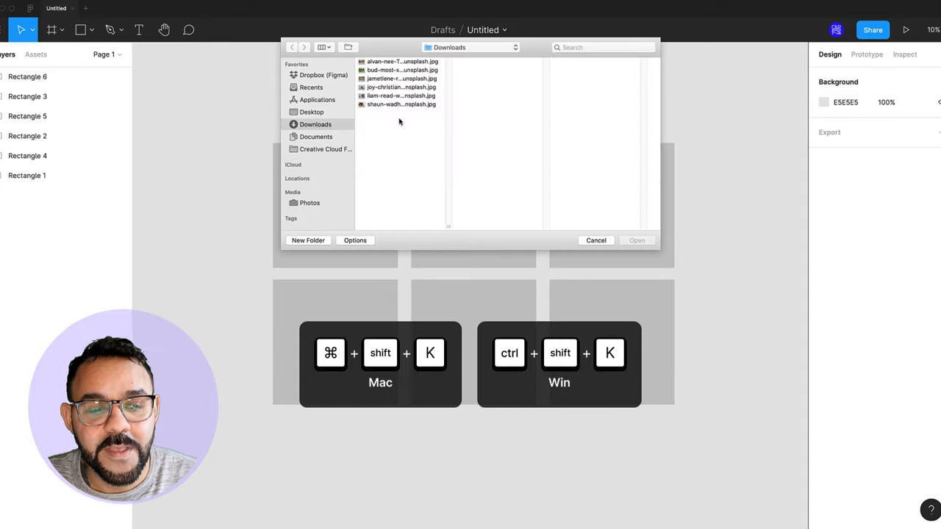
left_click(400, 61)
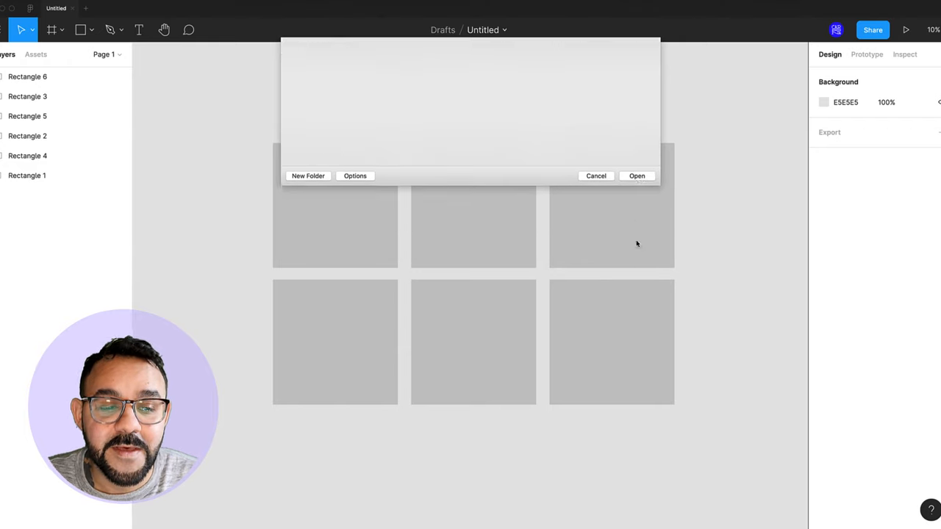
left_click(636, 175)
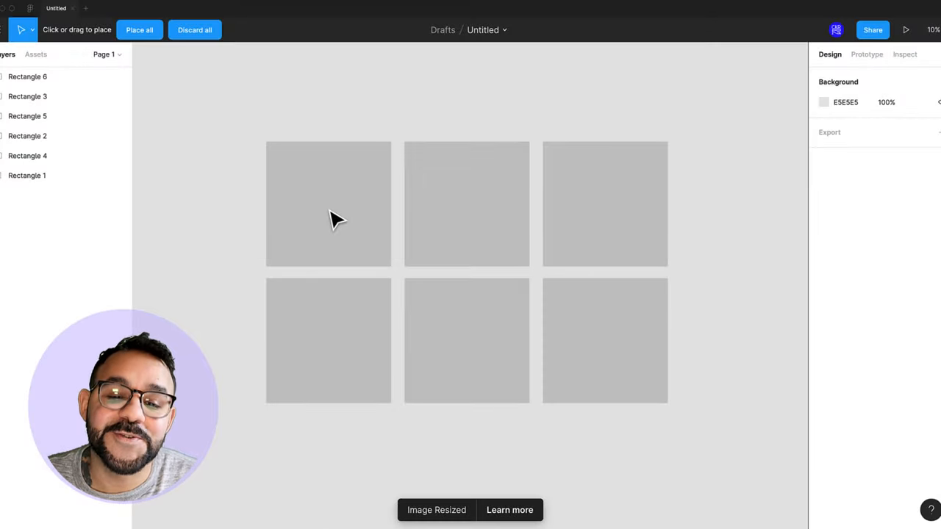
Place the loaded dog photos into the gray placeholder squares.
left_click(329, 204)
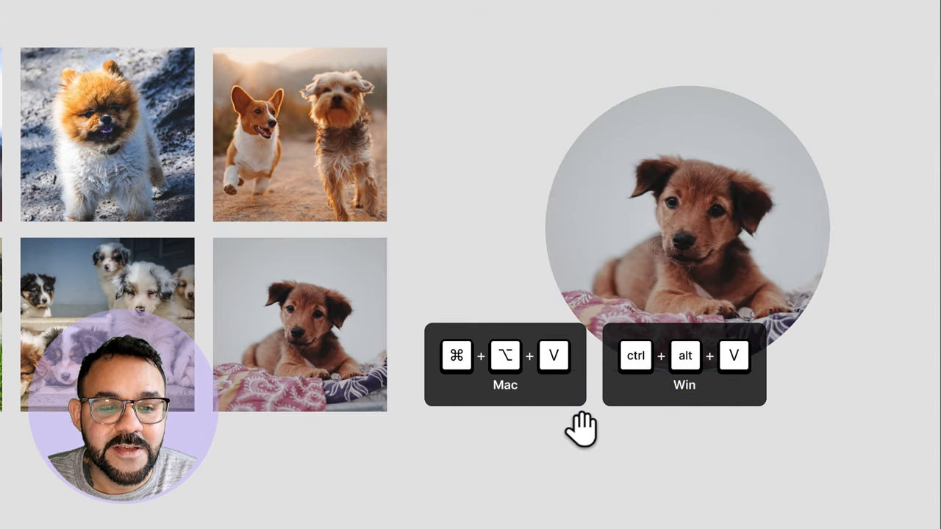
Paste the puppy photo square's properties onto the large circle with Cmd+Option+V.
left_click(300, 135)
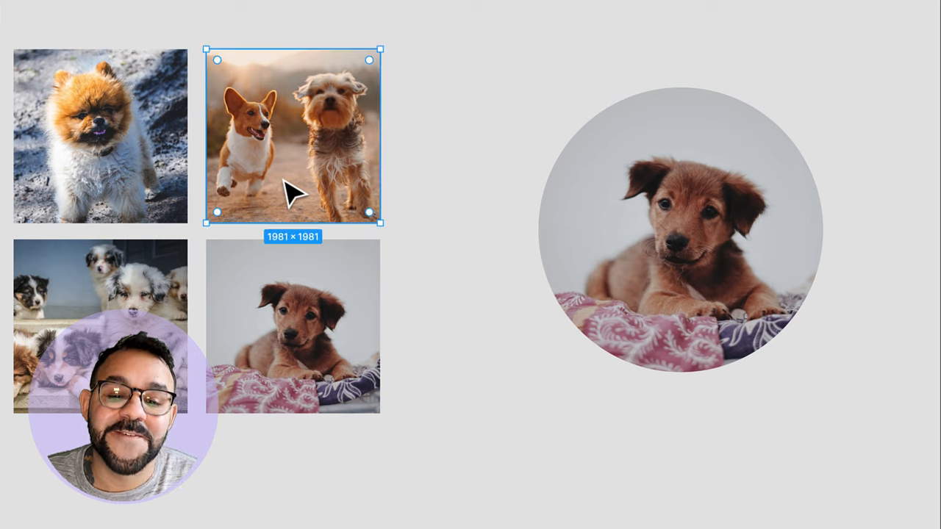
left_click(680, 228)
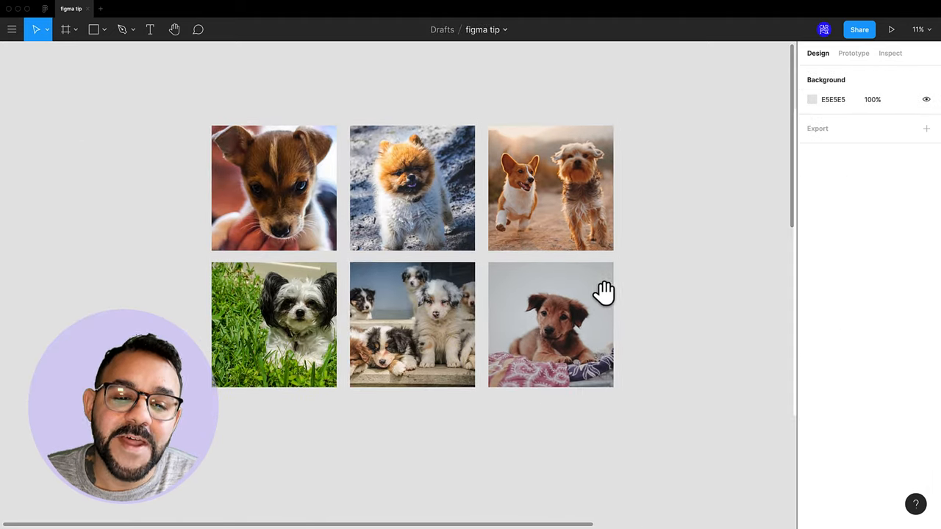
Switch the litter-of-puppies square's image fill from Crop to Fill.
left_click(413, 324)
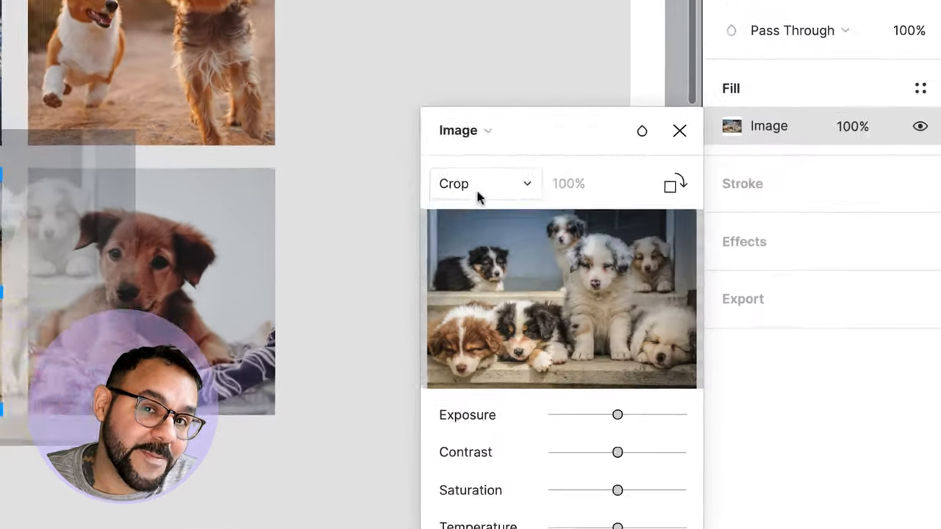
left_click(485, 183)
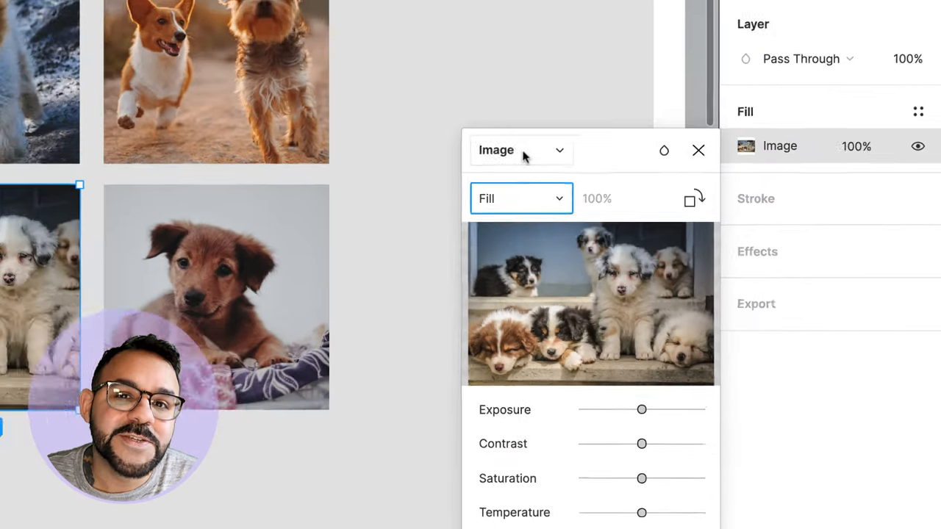
Fill the gray square beside the star with puppy.png.
left_click(698, 150)
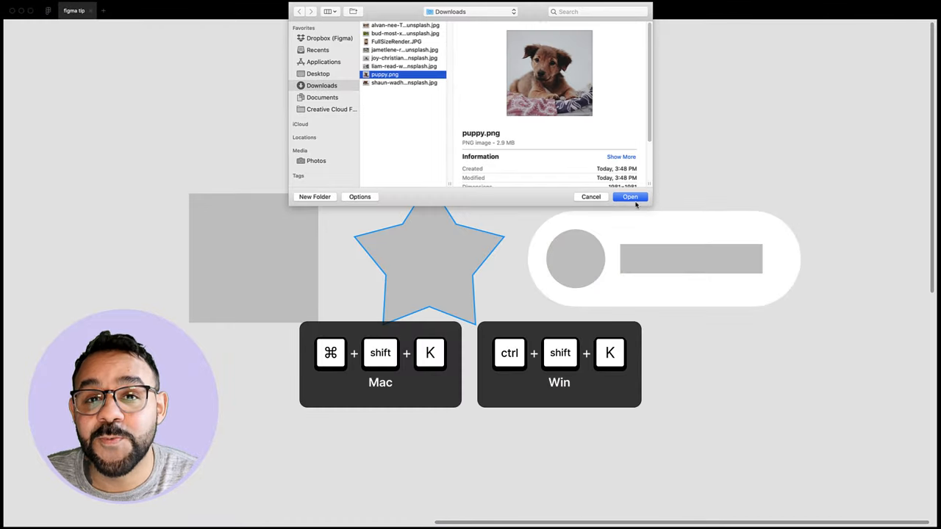
left_click(629, 196)
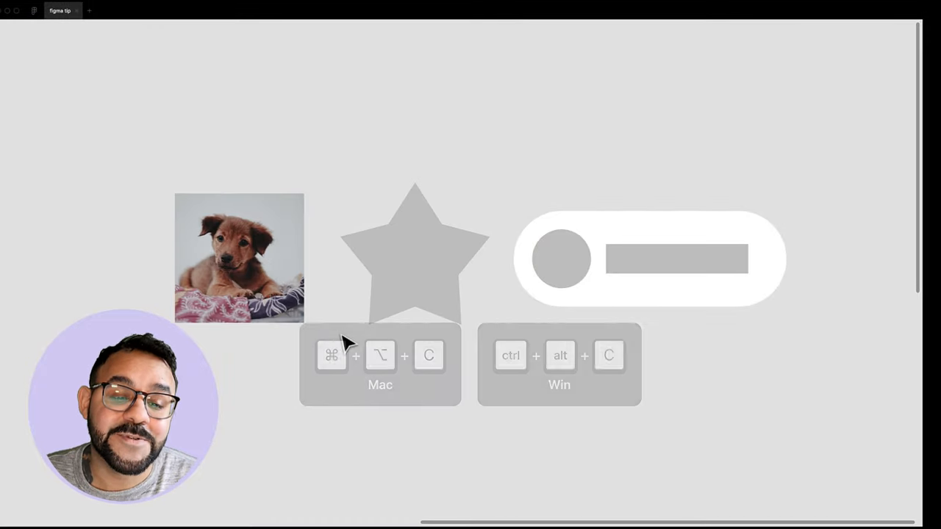
left_click(238, 257)
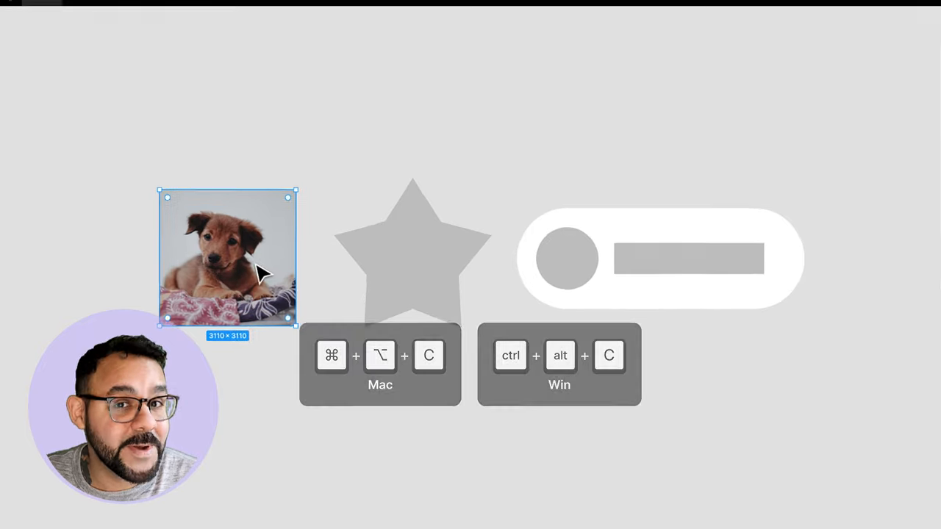